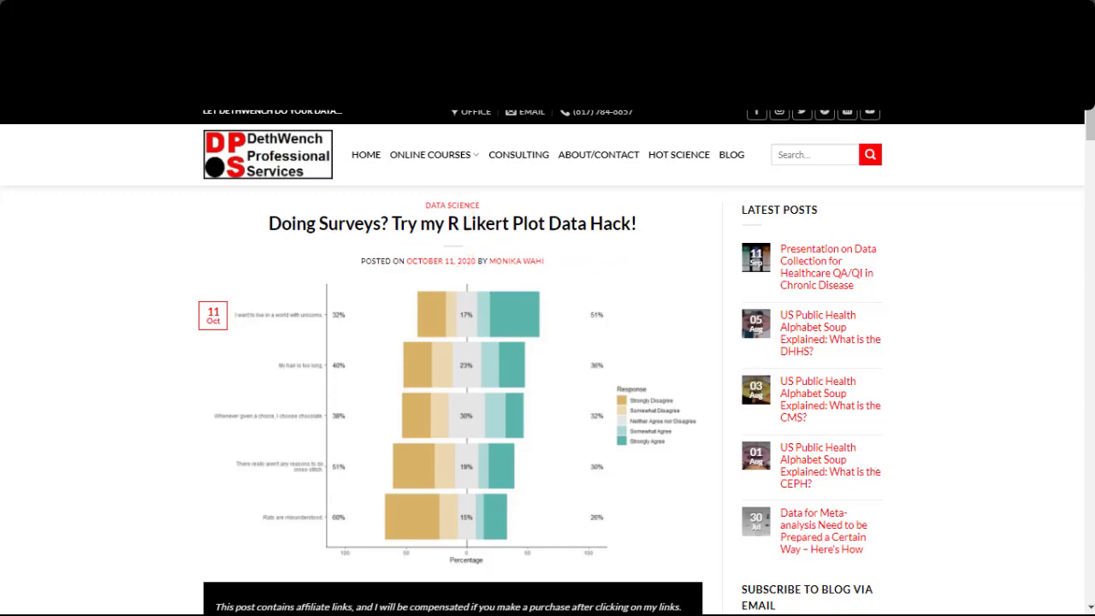
pyautogui.moveTo(1074, 127)
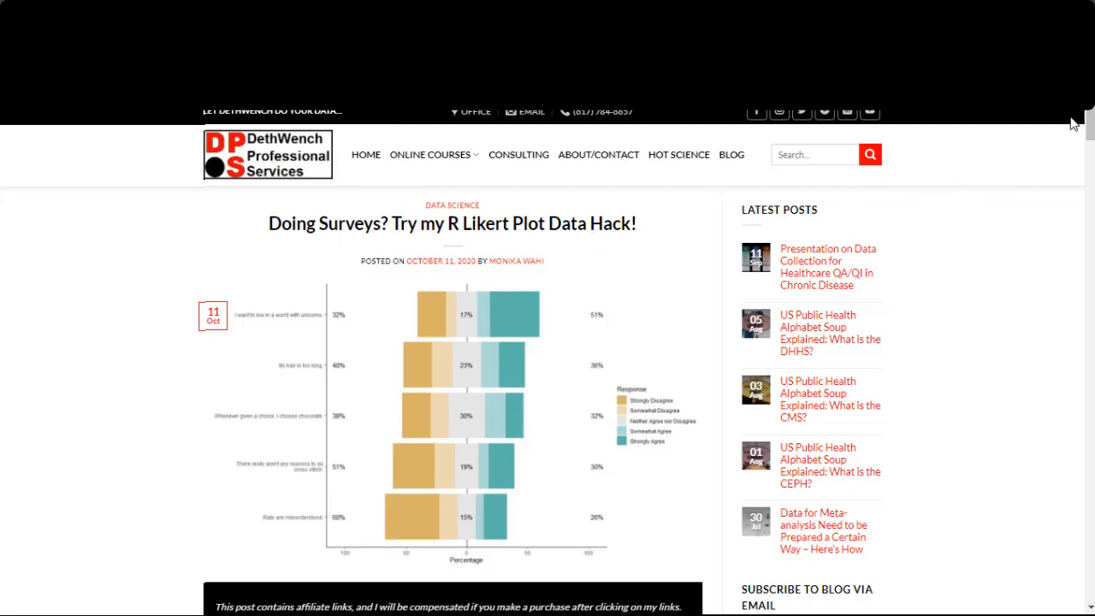
# Scroll the DethWench blog post down past Steps 1–4 to the Step 9 legend-plot code block
pyautogui.scroll(-3)
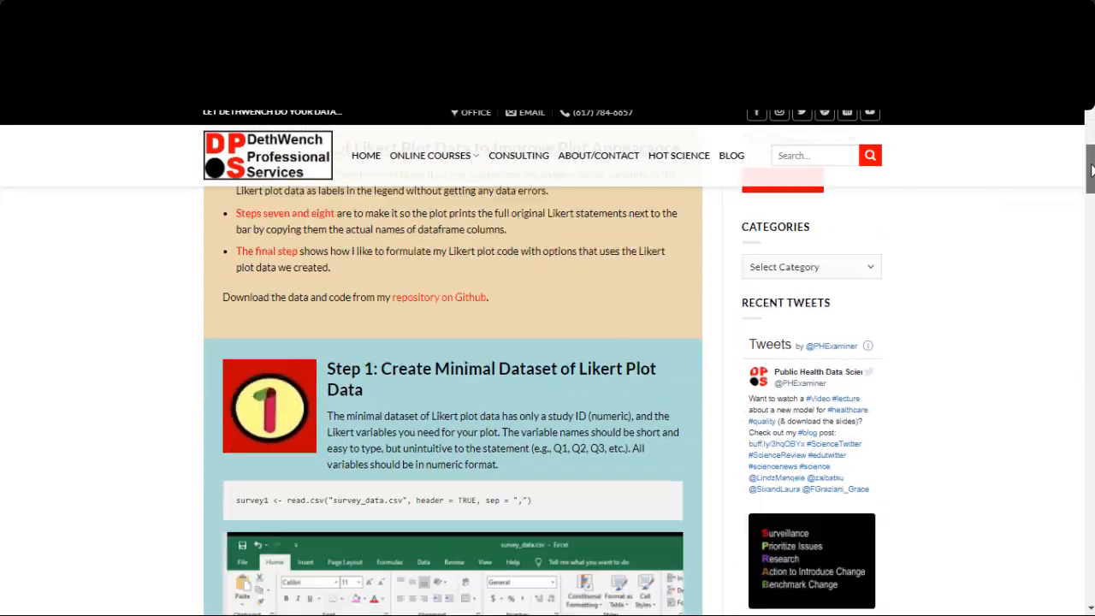
pyautogui.scroll(-3)
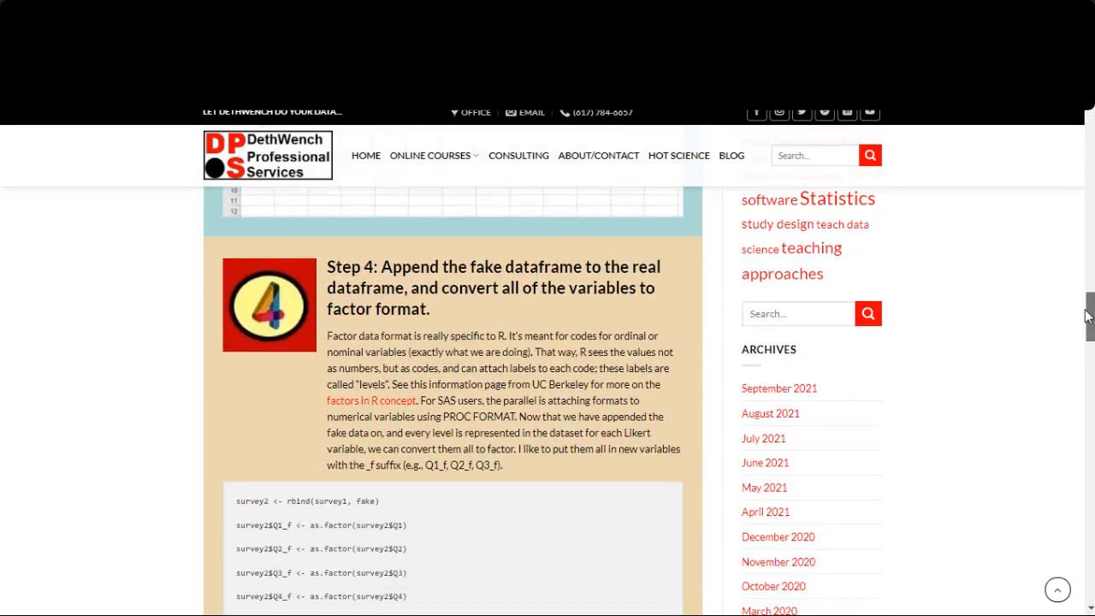
pyautogui.scroll(-3)
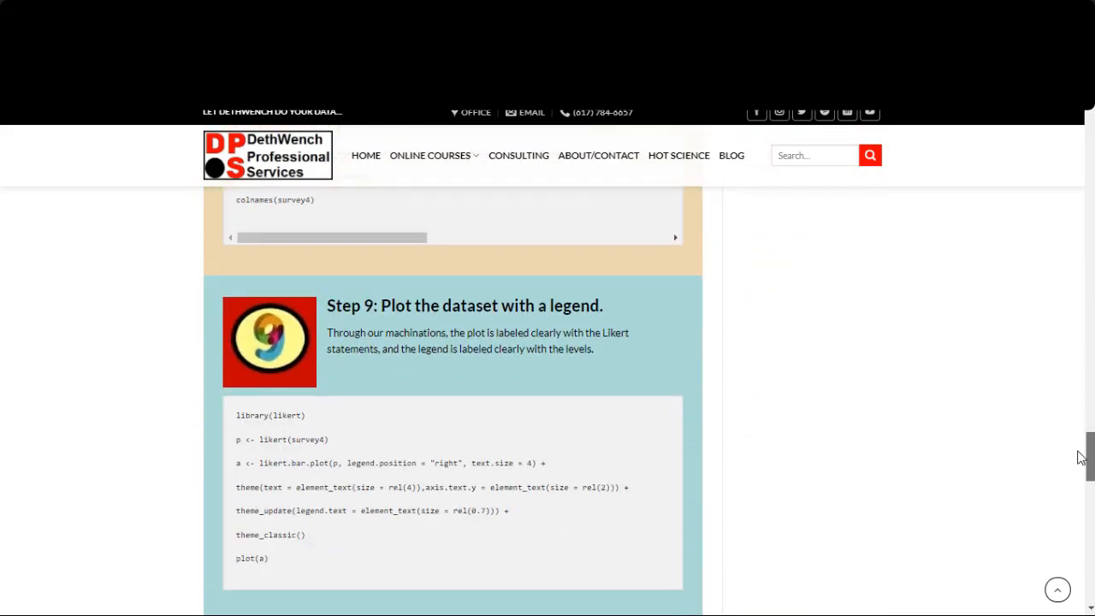
pyautogui.scroll(-3)
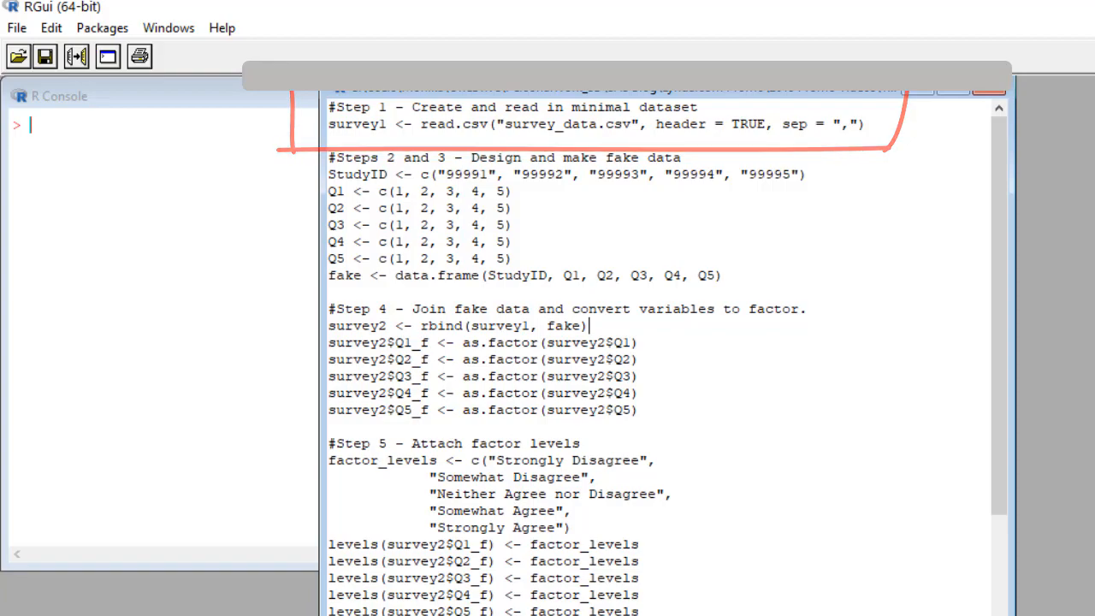
# Arrange the Likert script editor window beside the empty R Console
pyautogui.moveTo(329, 106); pyautogui.dragTo(864, 123)
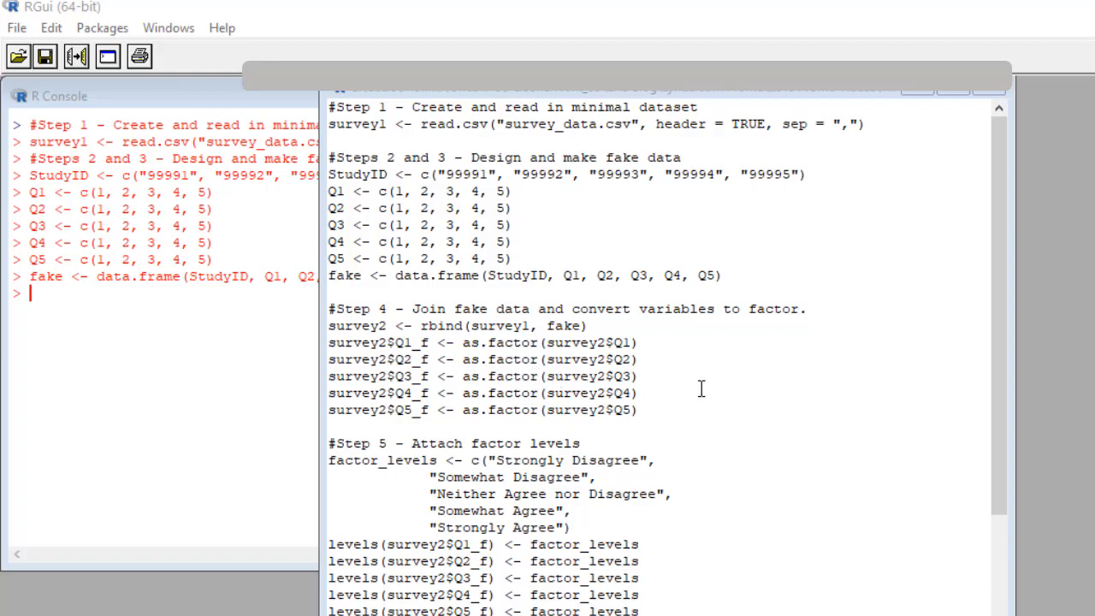
# Run the Step 4 rbind and as.factor lines, appending the fake rows and creating Q1–Q5 factors
pyautogui.moveTo(359, 325); pyautogui.dragTo(646, 410)
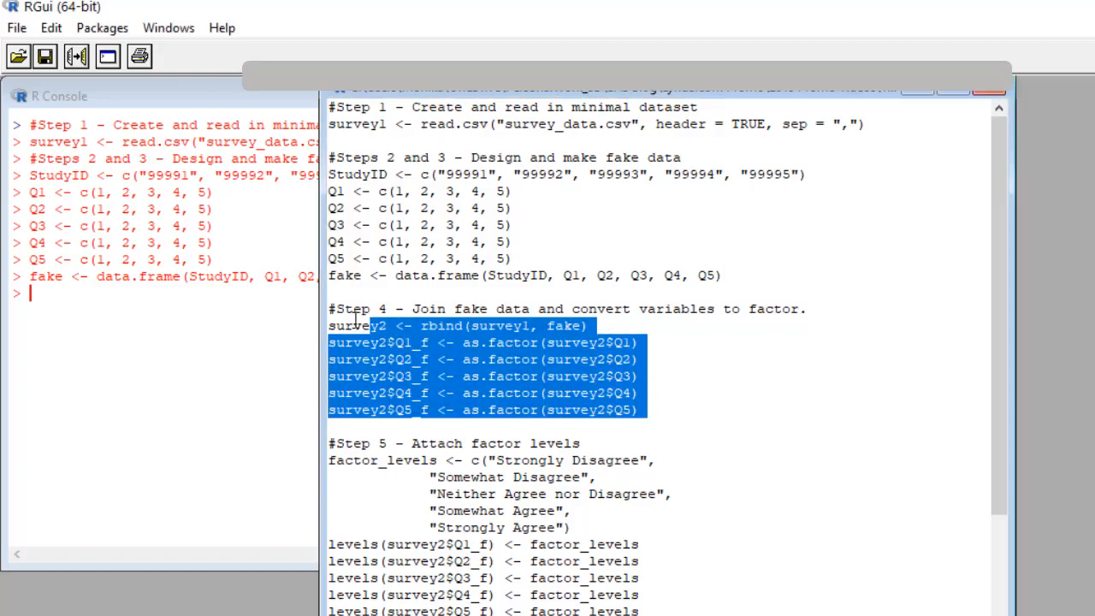
pyautogui.press('Enter')
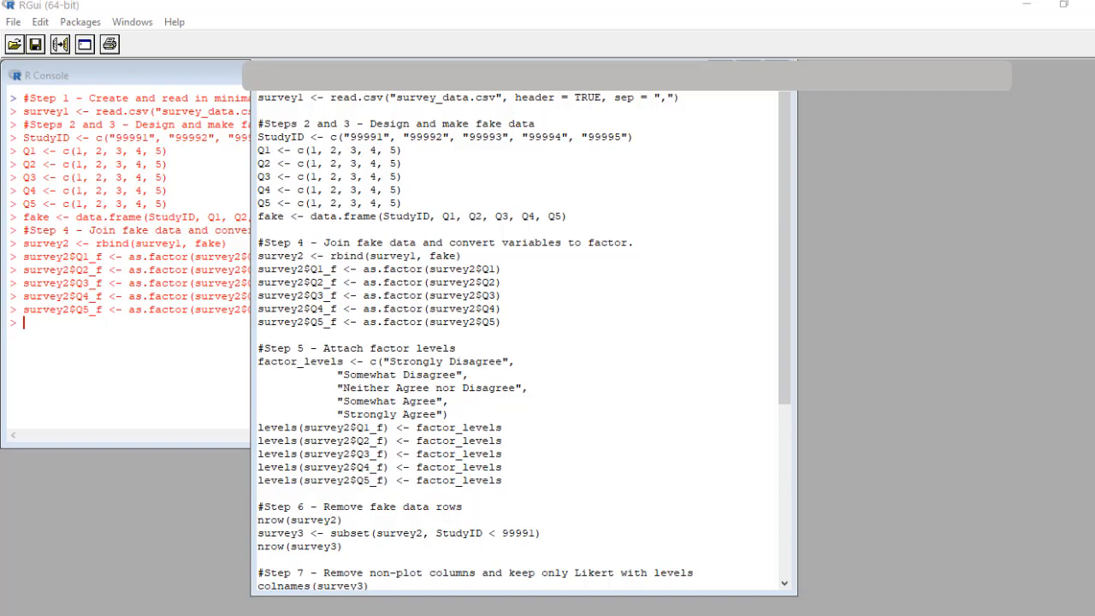
# Select the Step 5 factor_levels code that labels Q1–Q5 with the five agreement levels
pyautogui.moveTo(231, 415); pyautogui.dragTo(556, 478)
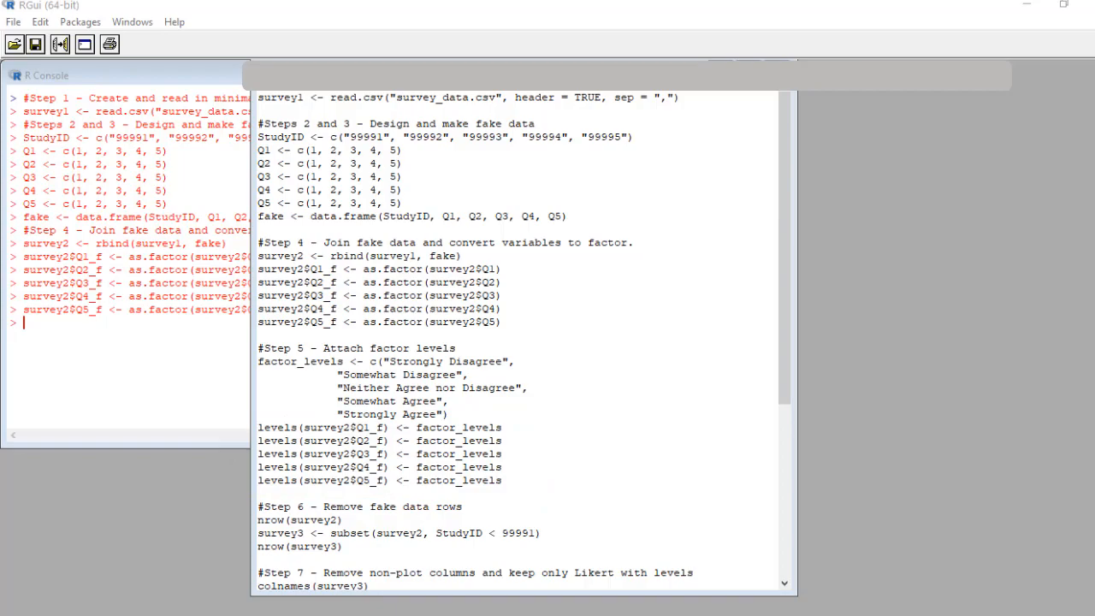
pyautogui.click(503, 480)
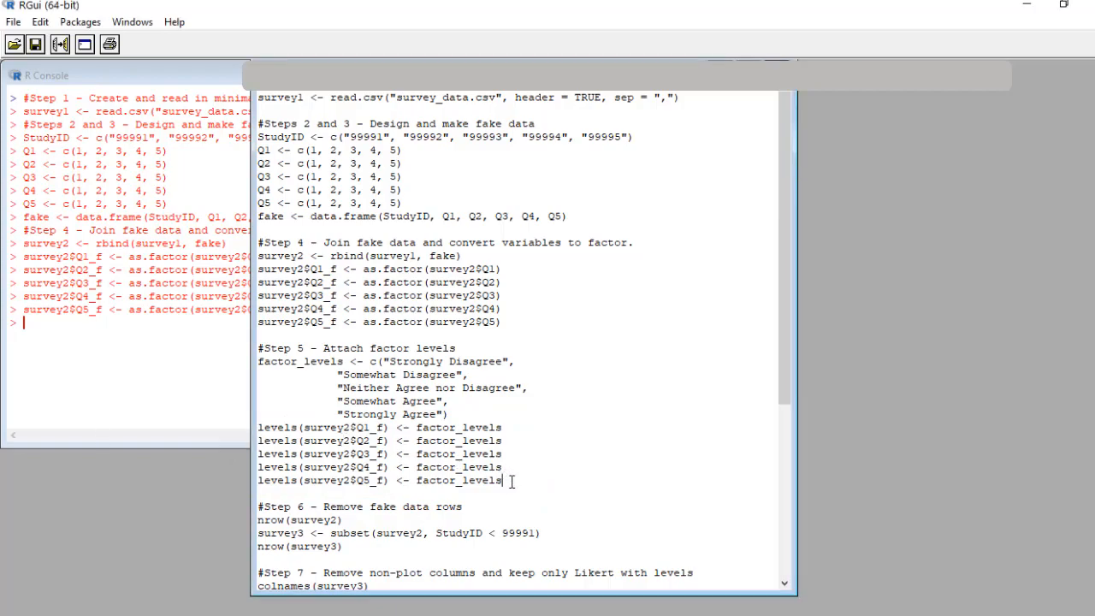
pyautogui.moveTo(256, 347); pyautogui.dragTo(503, 478)
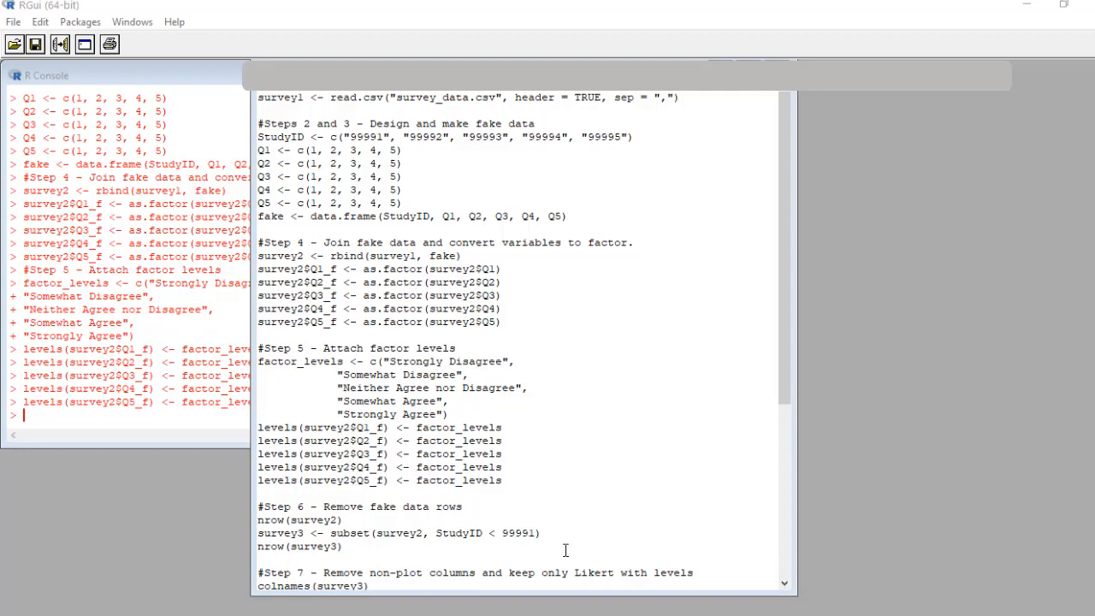
pyautogui.scroll(-3)
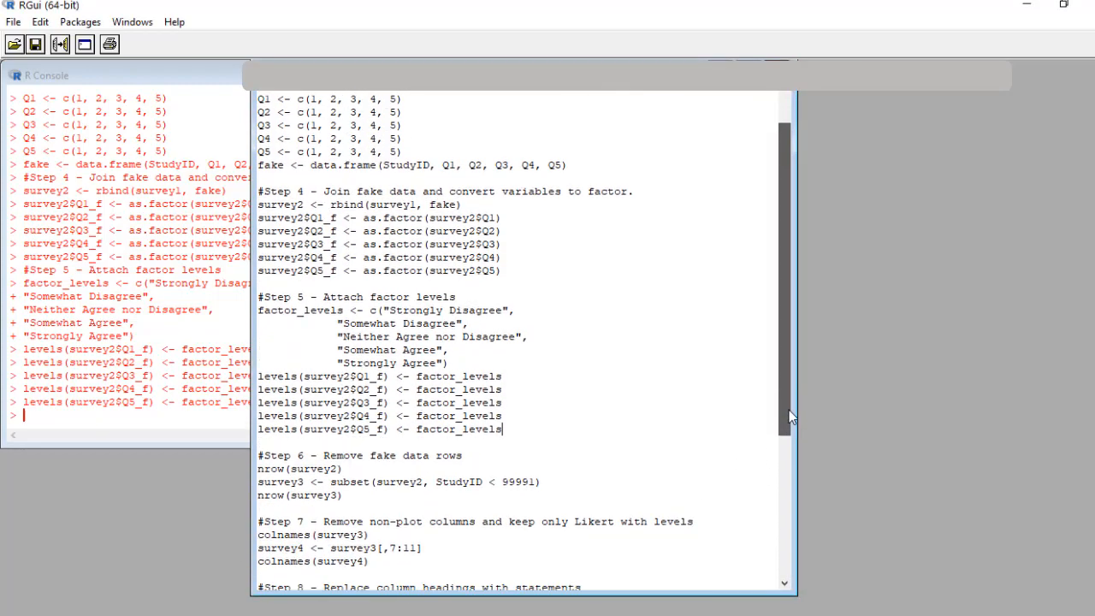
pyautogui.scroll(-3)
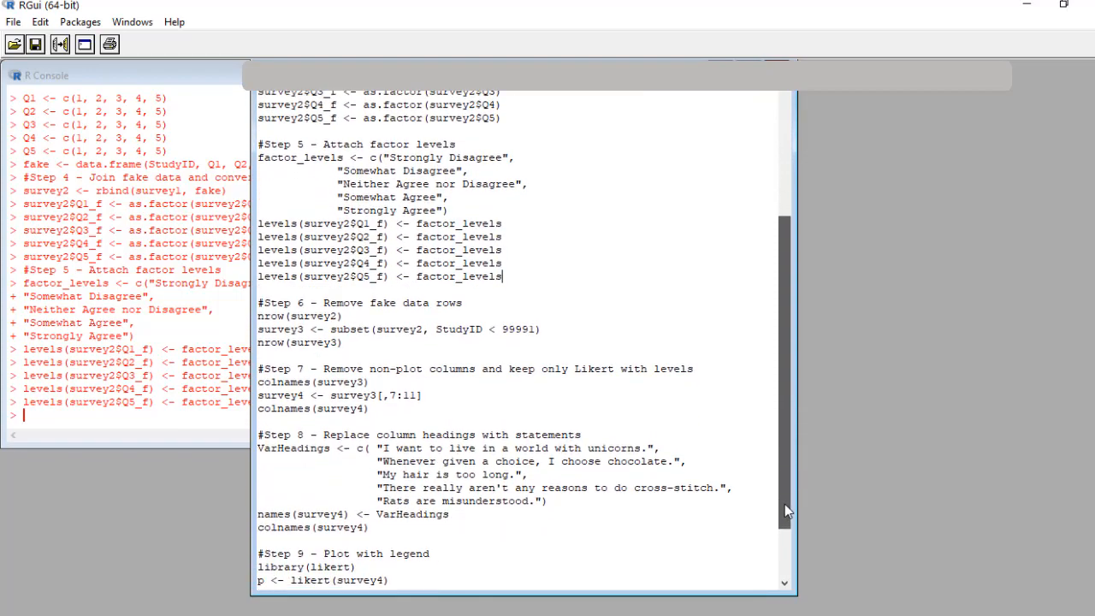
pyautogui.scroll(-3)
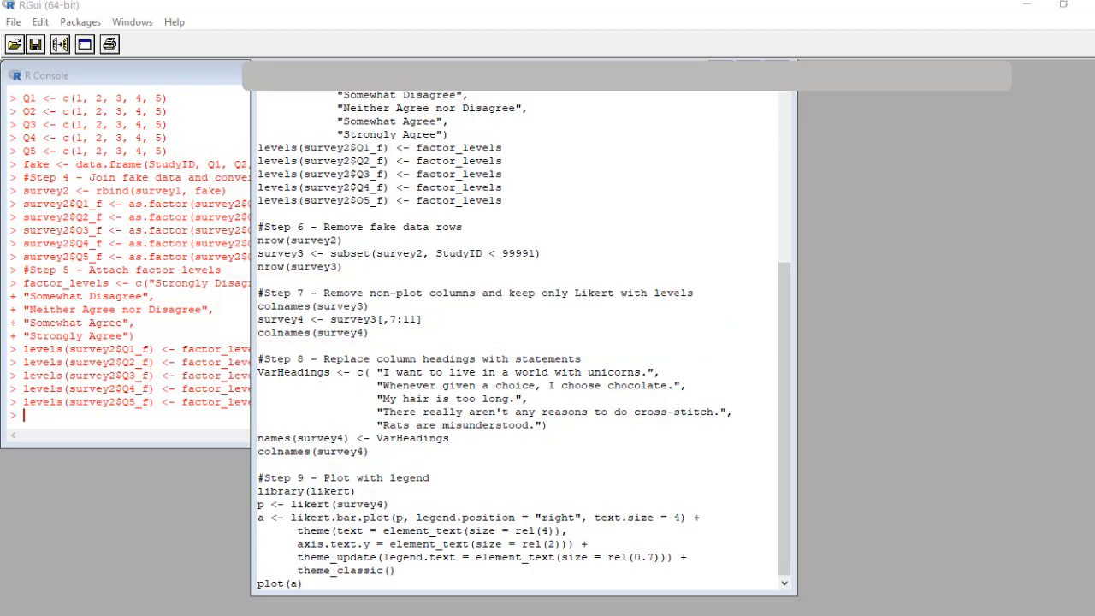
pyautogui.moveTo(274, 267); pyautogui.dragTo(371, 332)
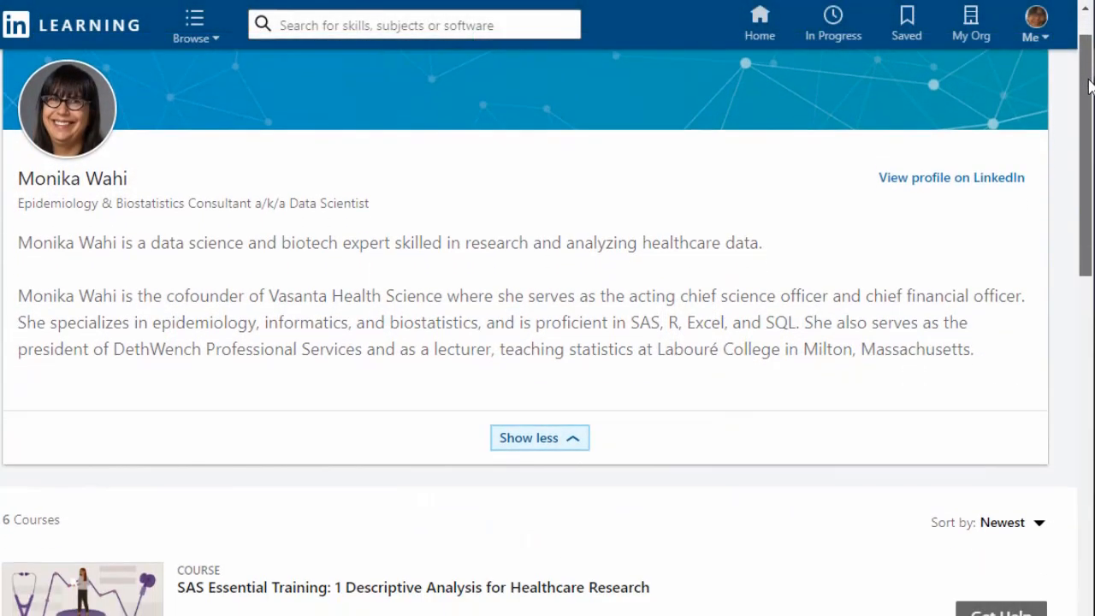
# Scroll the instructor profile down to her list of six courses below the biography
pyautogui.scroll(-3)
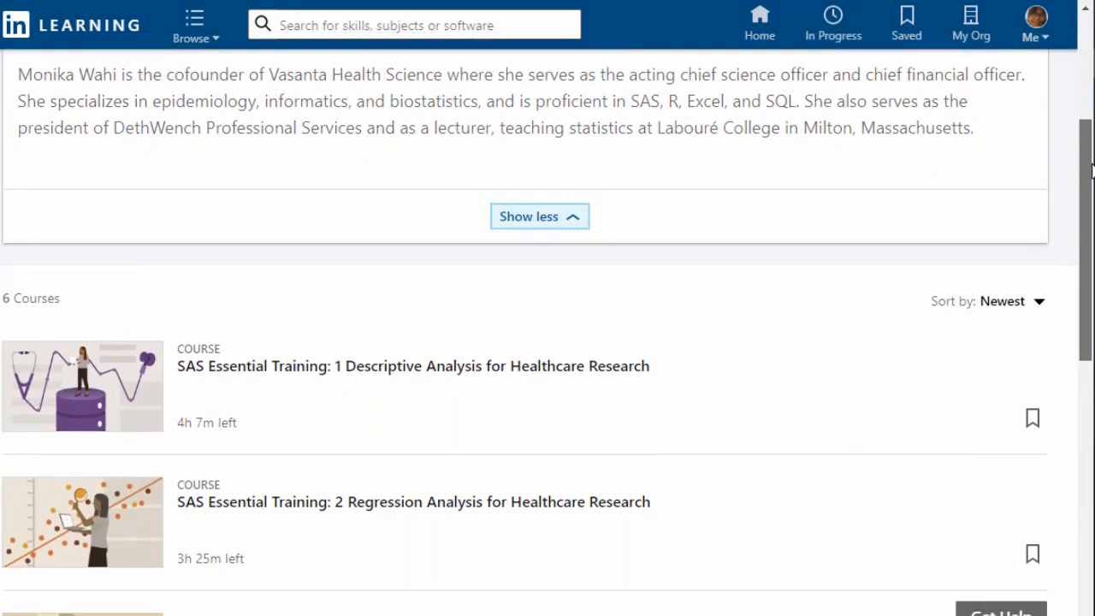